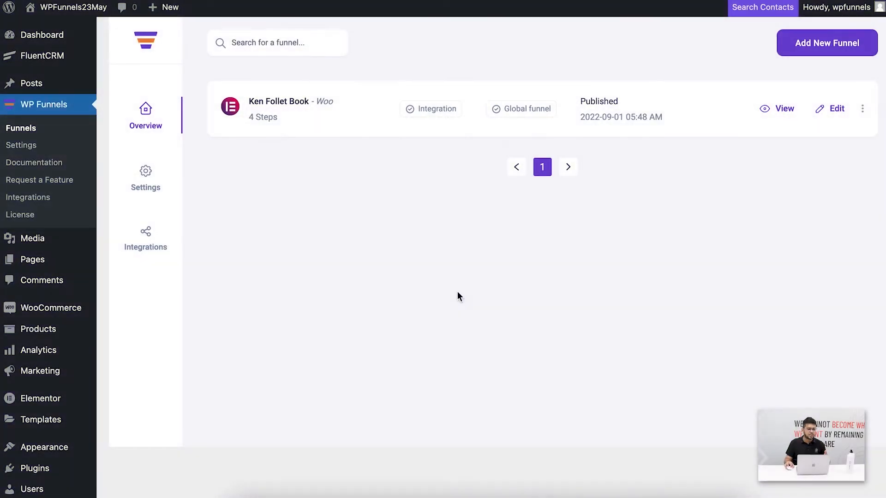
mouse_move(379, 204)
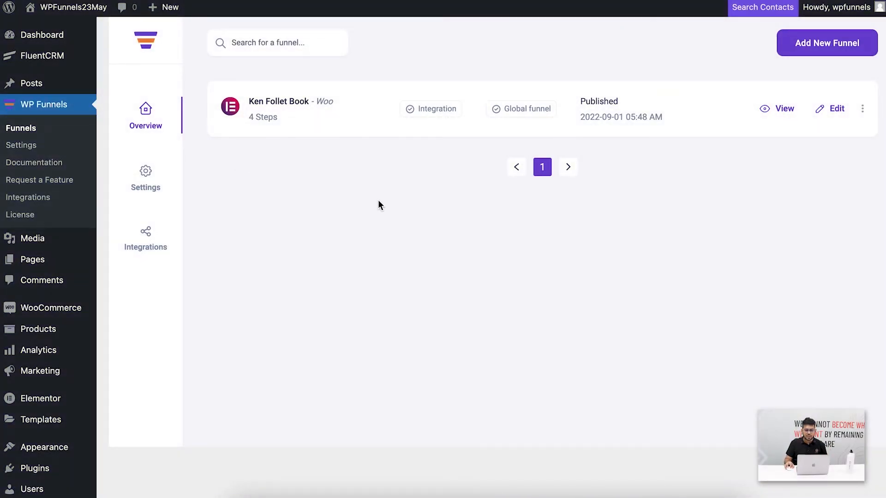
mouse_move(703, 158)
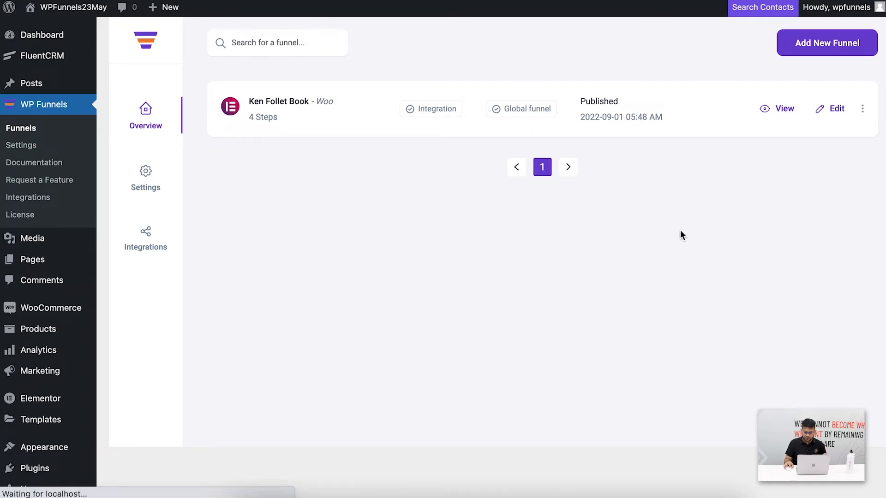
Open the Ken Follet Book funnel's canvas showing its Landing, Checkout, Upsell and Thank You steps
click(837, 109)
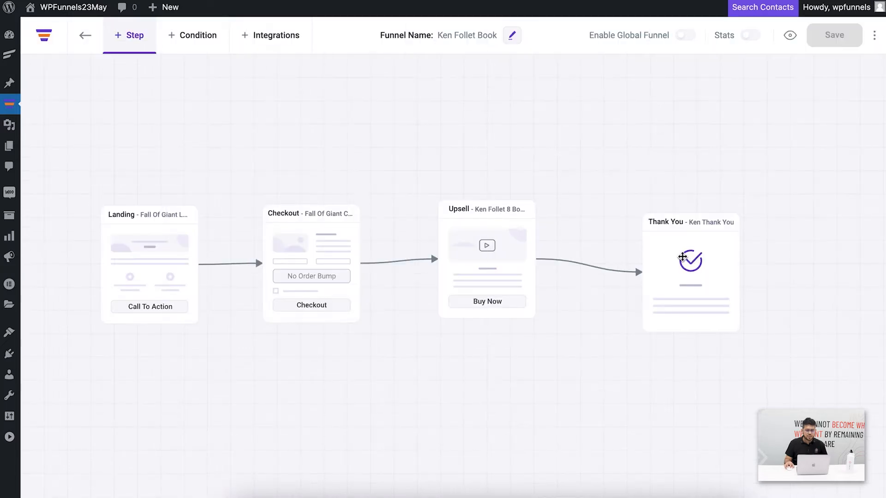
mouse_move(494, 341)
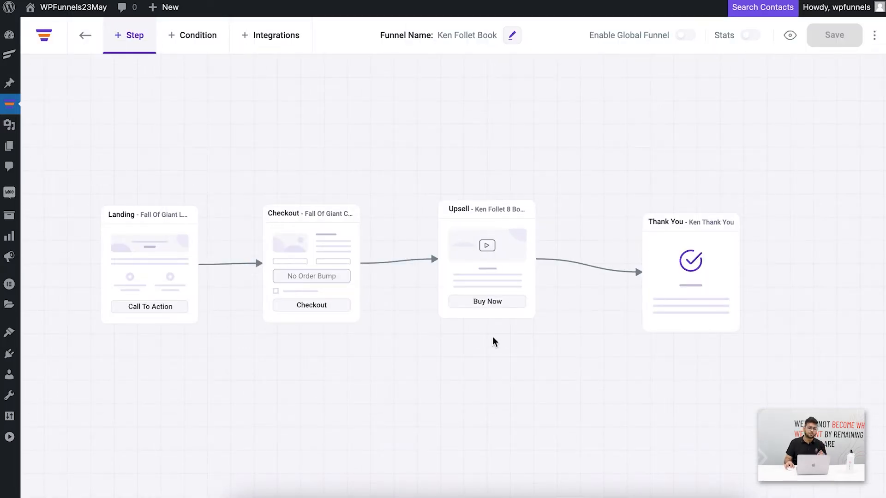
mouse_move(346, 292)
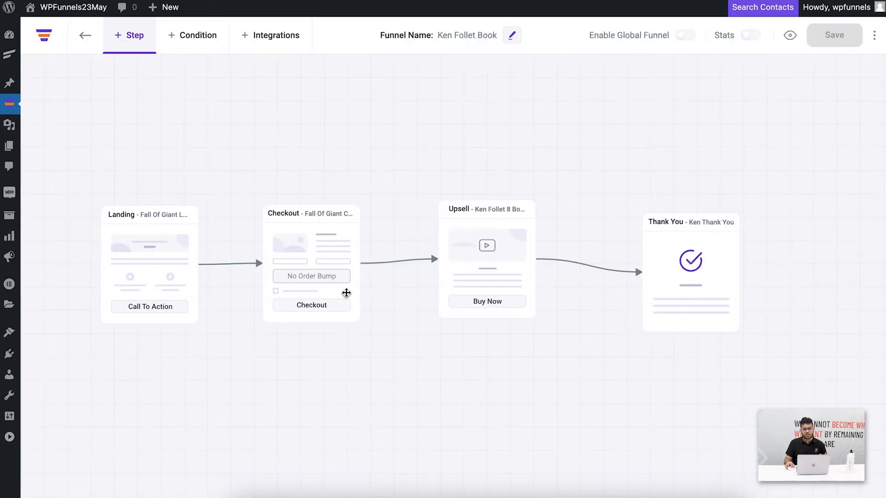
mouse_move(425, 341)
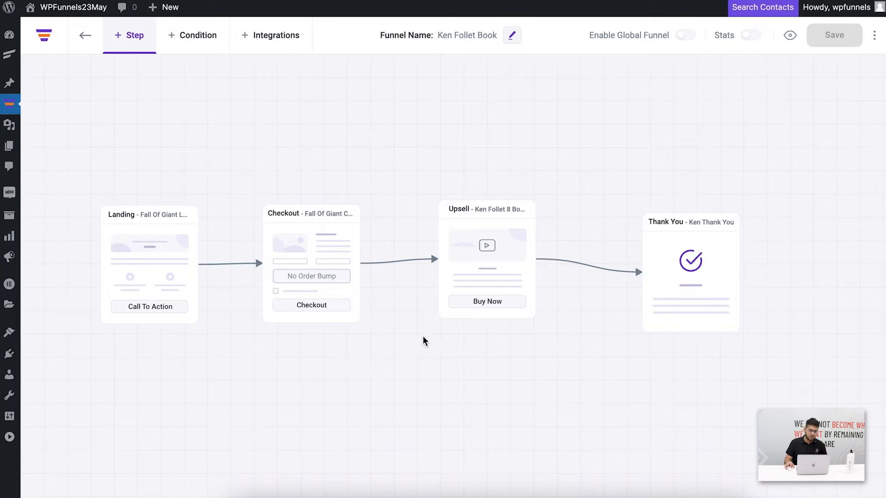
mouse_move(306, 246)
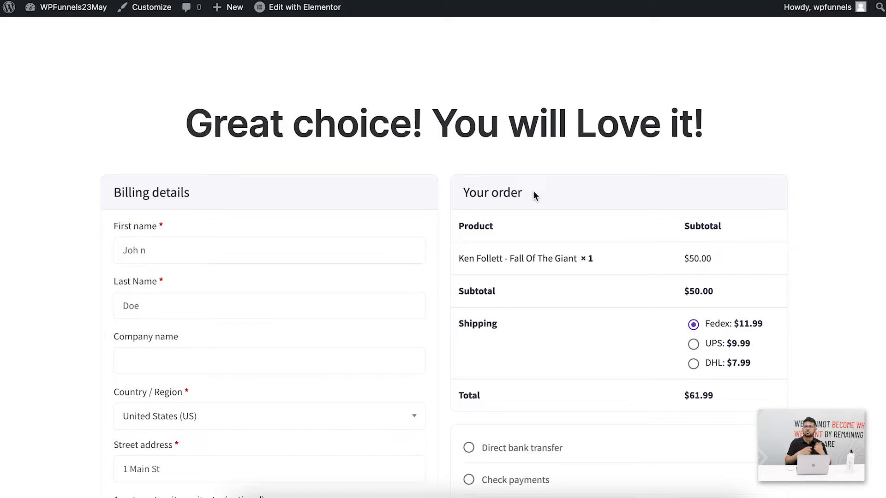
Review the two-column checkout preview's billing and order sections, then return to the funnel canvas
scroll(down, 3)
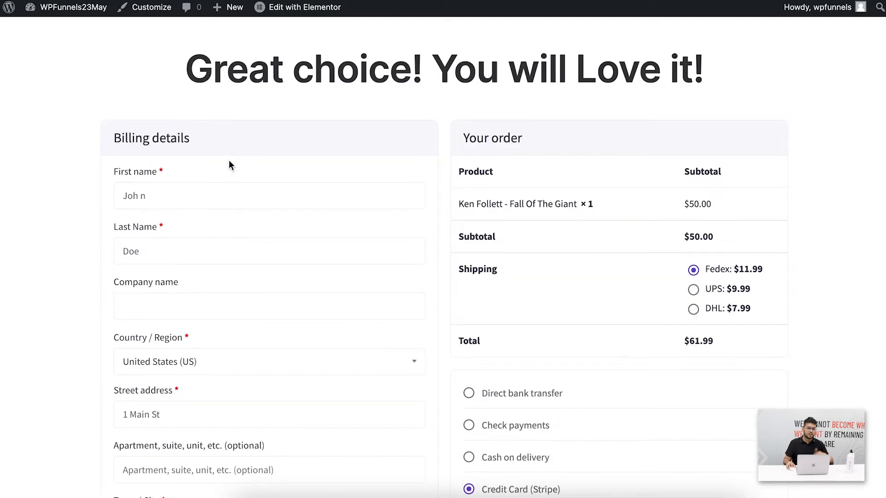
mouse_move(113, 140)
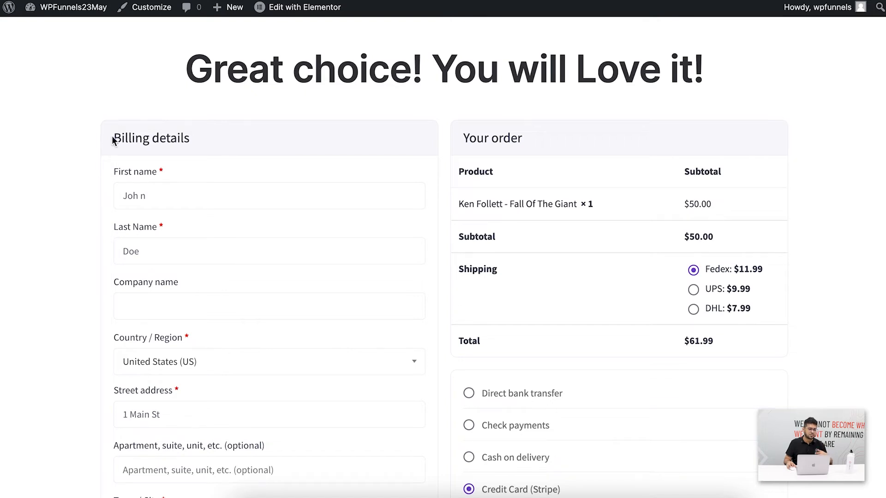
scroll(down, 3)
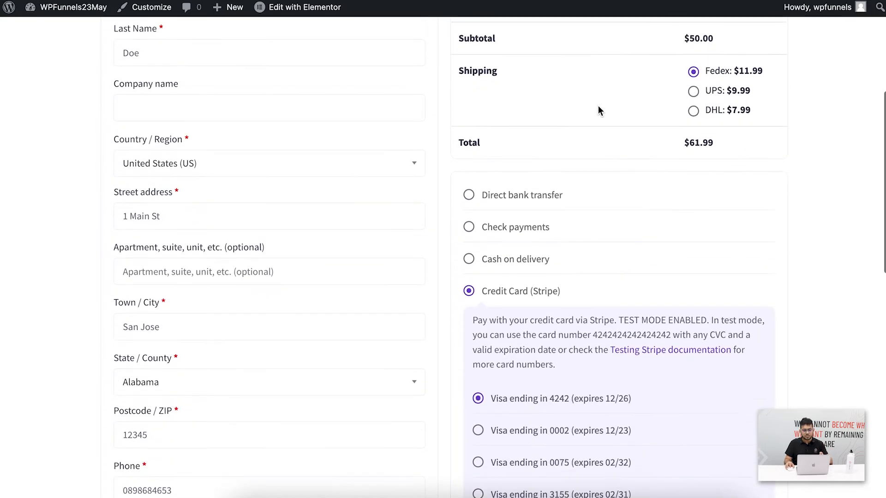
scroll(down, 3)
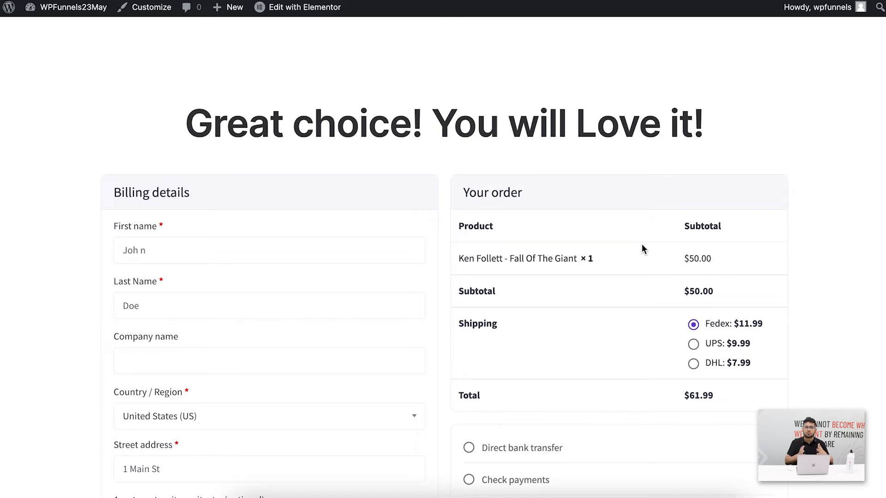
mouse_move(665, 237)
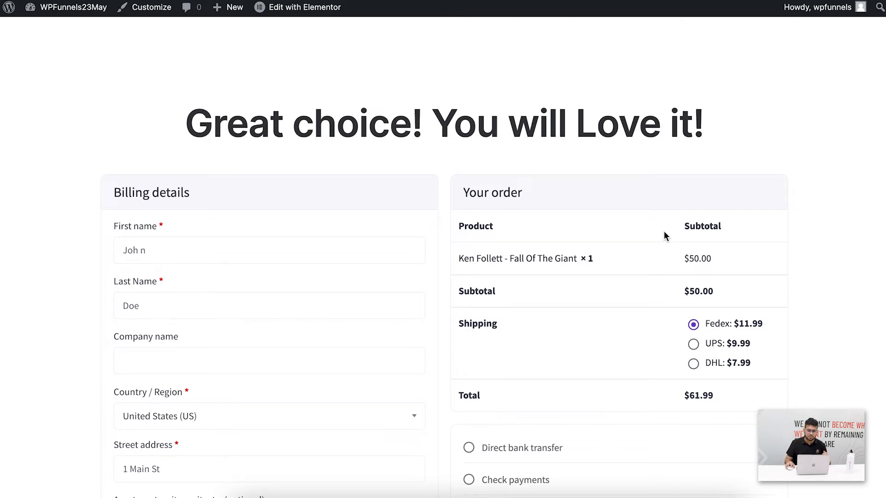
click(85, 35)
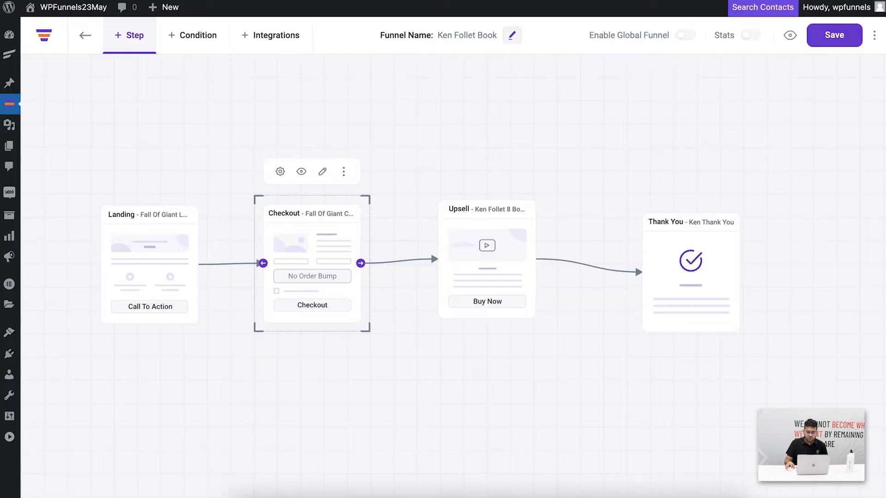
mouse_move(323, 218)
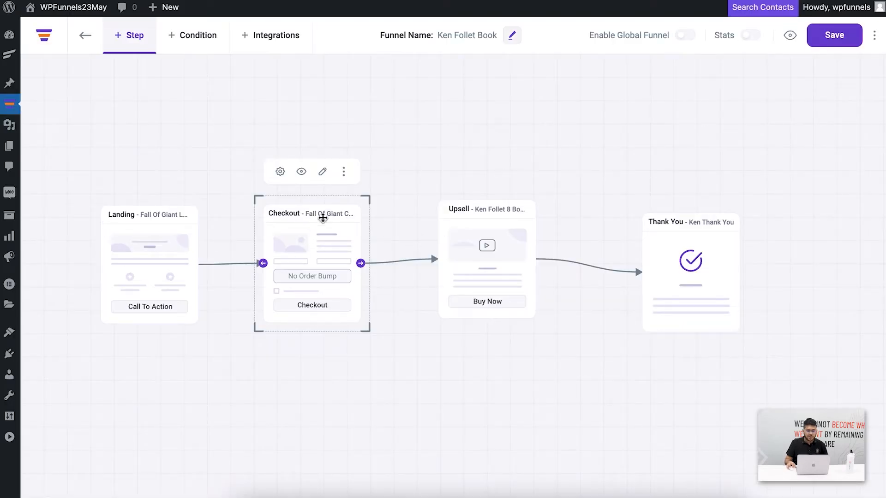
Open the Checkout step's page in the Elementor editor
click(322, 172)
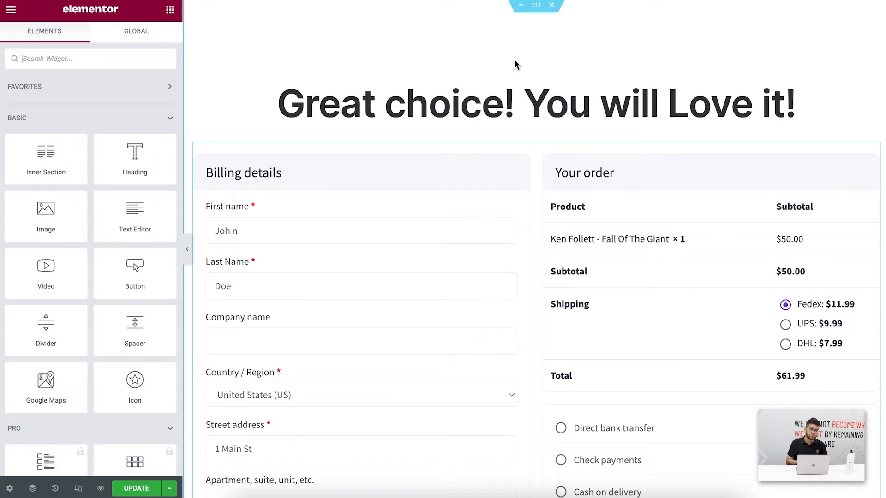
mouse_move(497, 169)
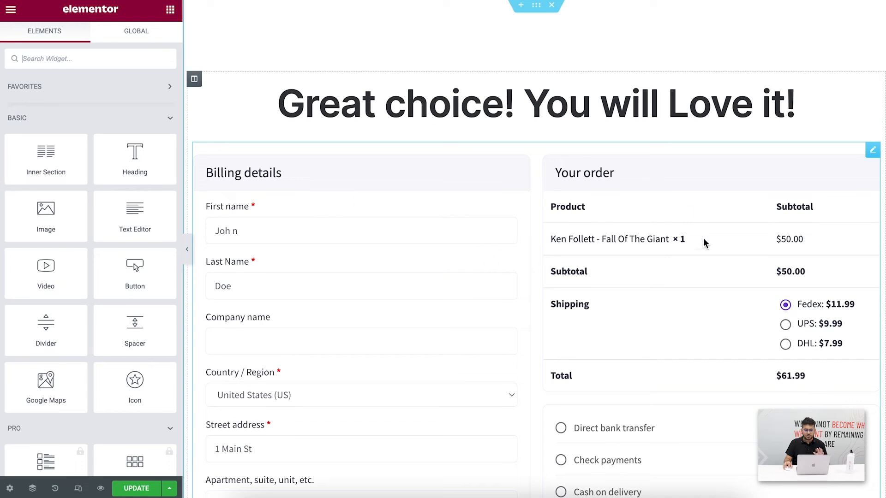
mouse_move(777, 234)
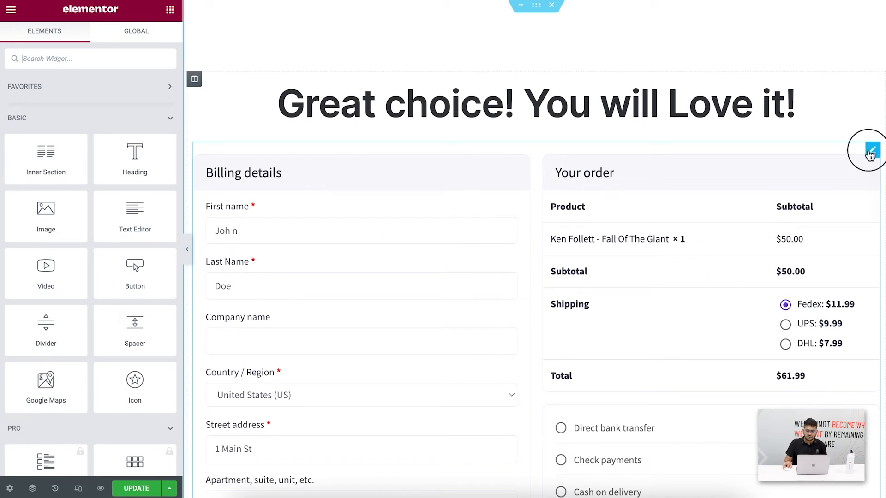
In the Funnel Checkout widget settings, set Select Layout to Multistep Checkout
click(872, 151)
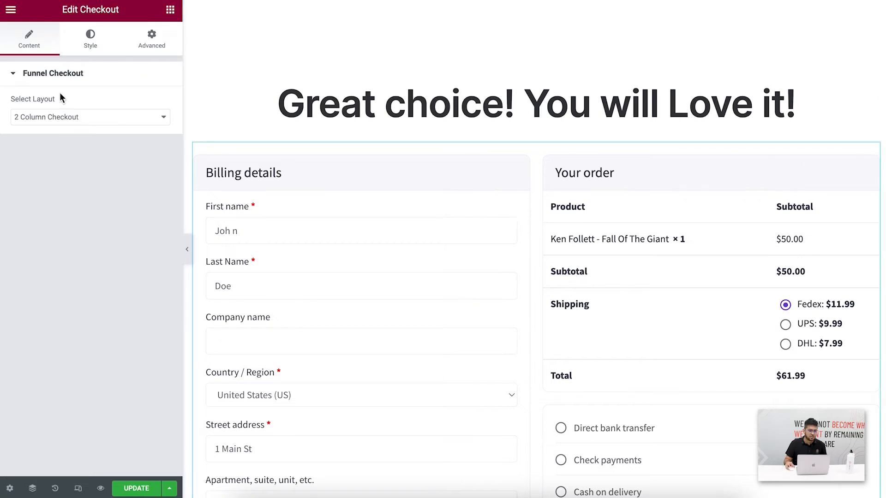
mouse_move(69, 115)
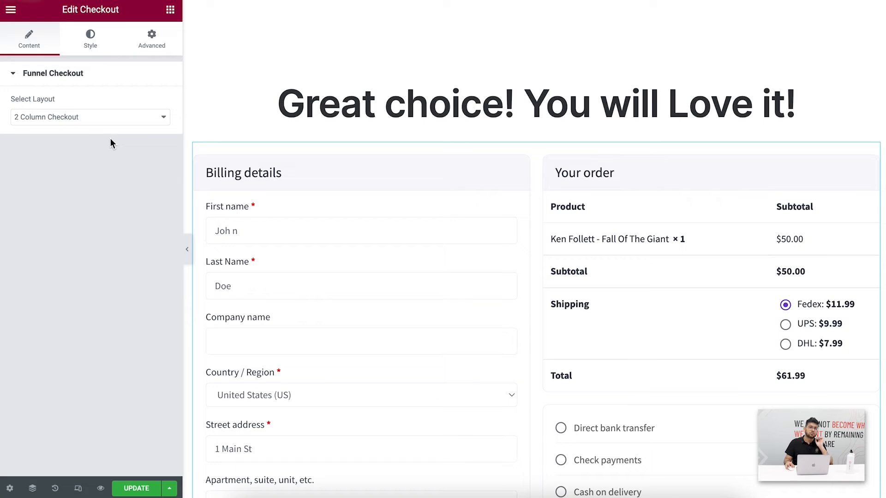
mouse_move(71, 120)
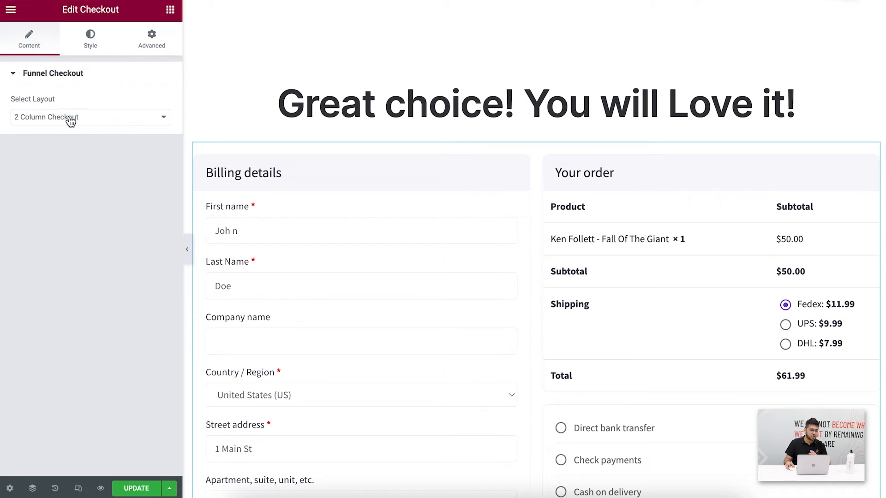
click(90, 117)
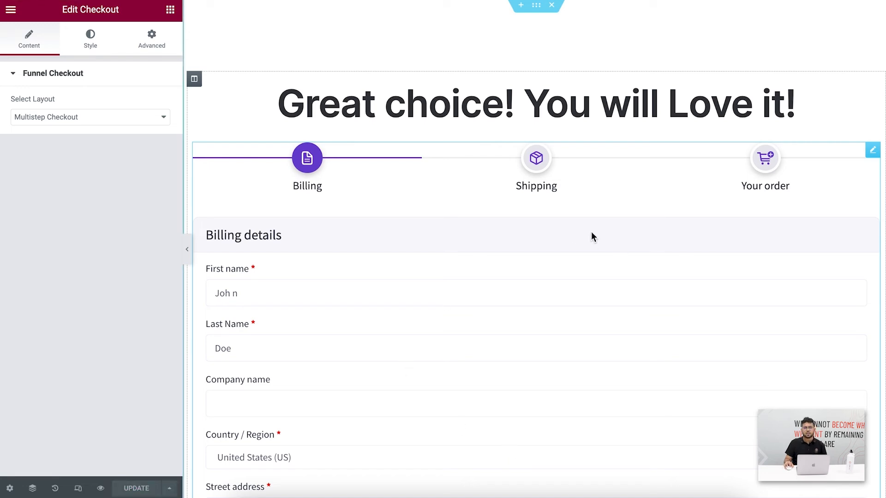
mouse_move(582, 174)
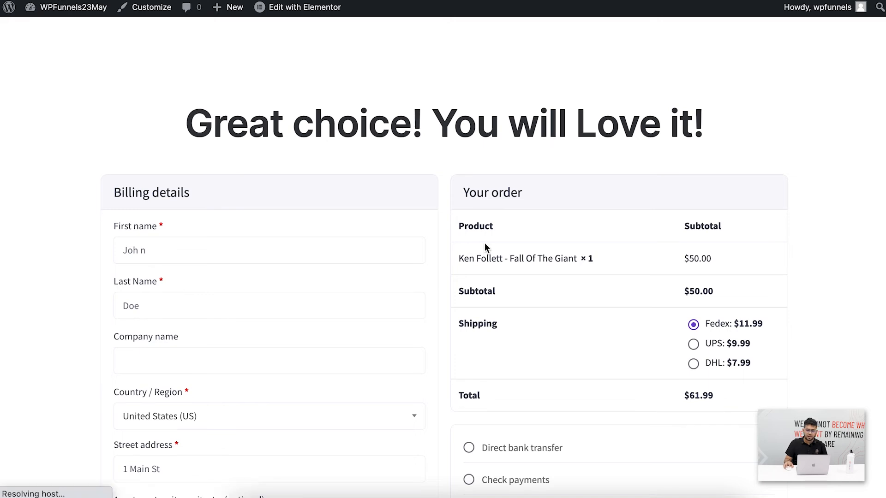
Review the Billing step's form and advance to the Shipping step
scroll(down, 3)
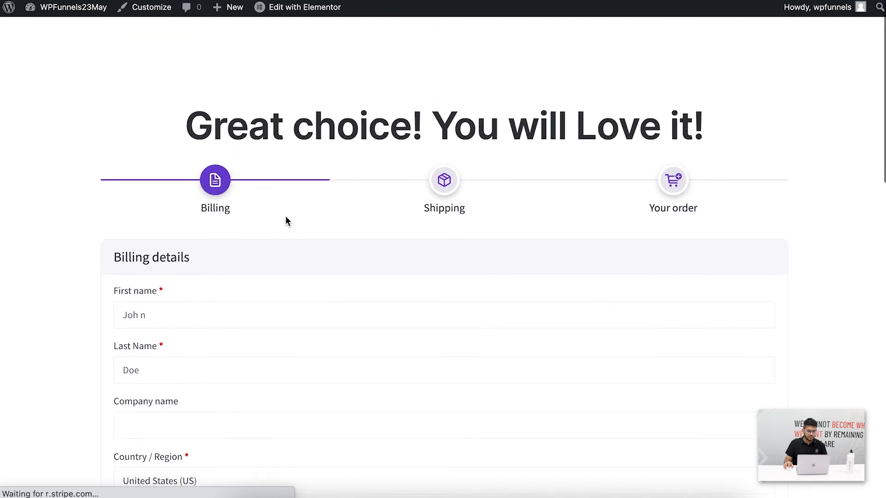
scroll(down, 3)
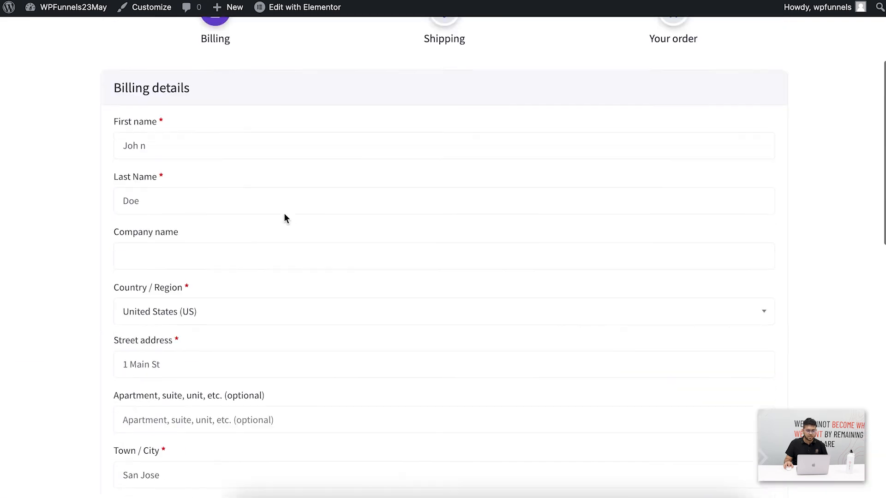
scroll(up, 3)
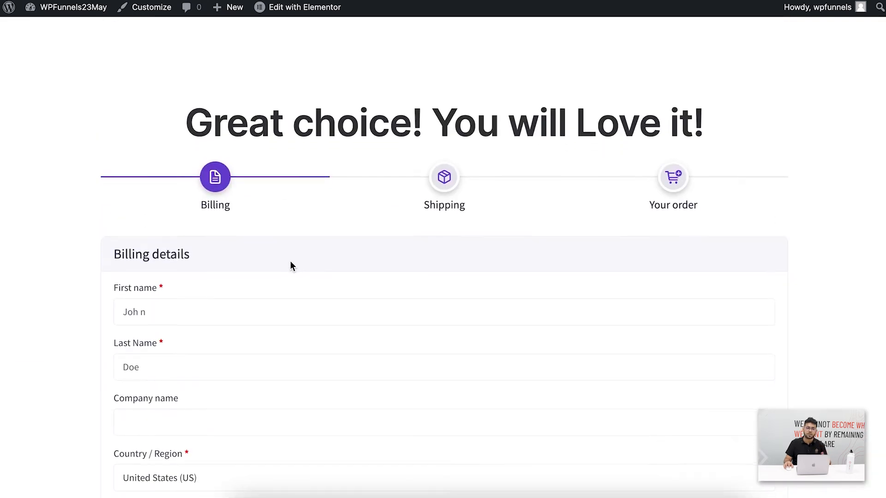
scroll(down, 3)
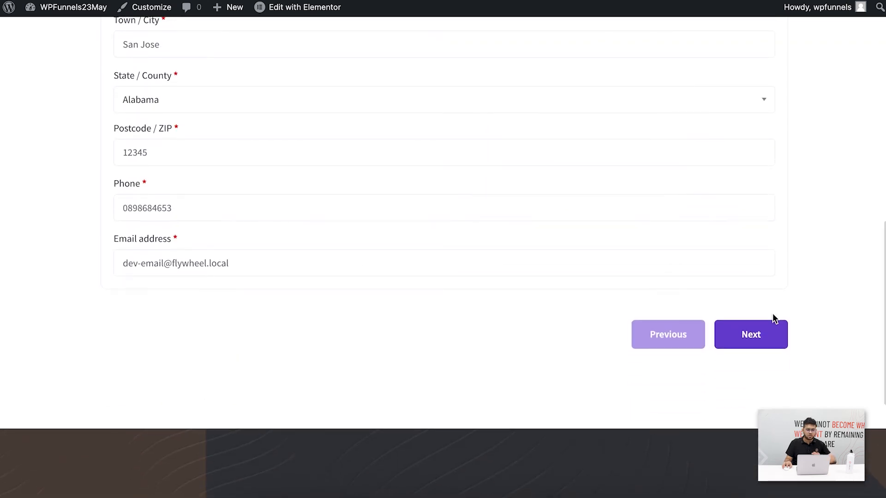
mouse_move(769, 334)
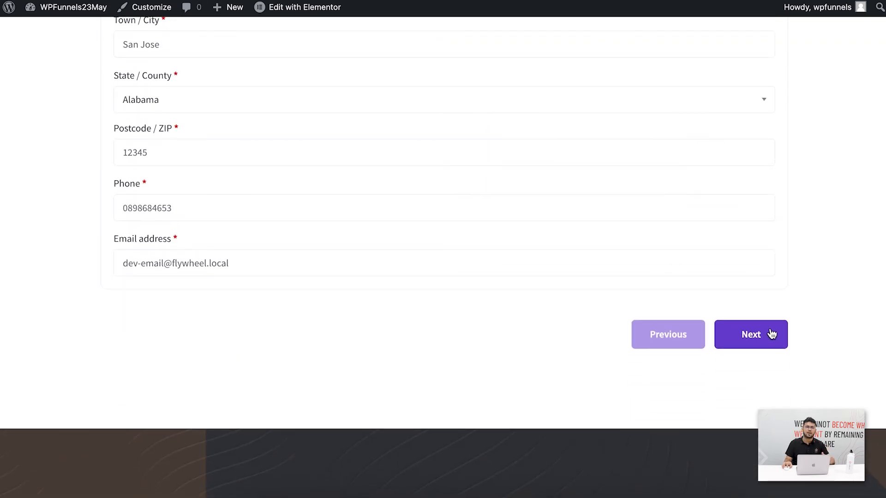
click(751, 335)
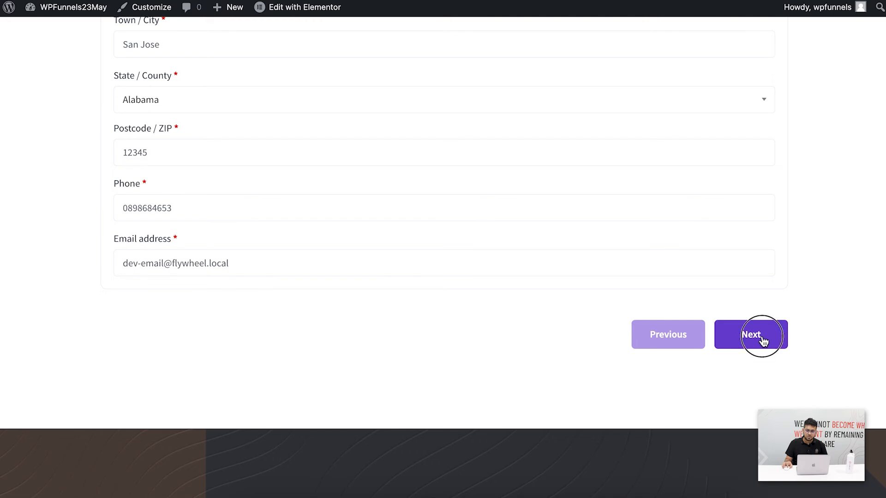
click(752, 334)
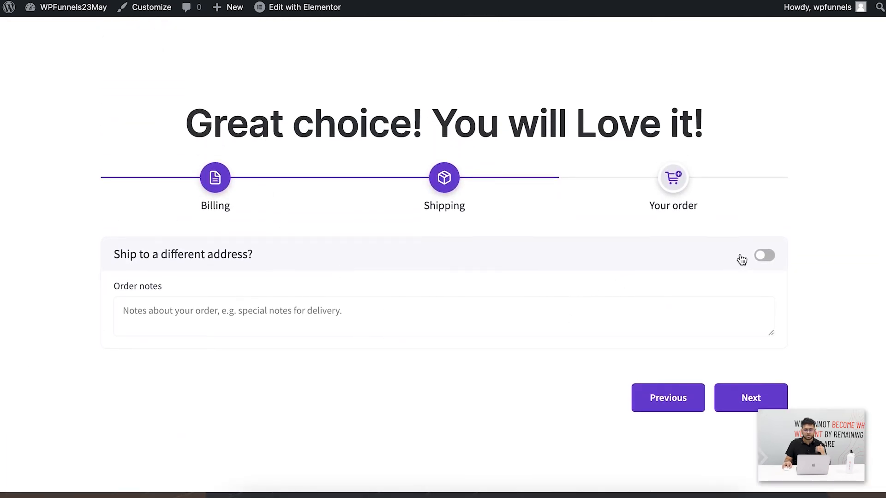
Toggle Ship to a different address on and off, then advance to the Your order step
click(764, 255)
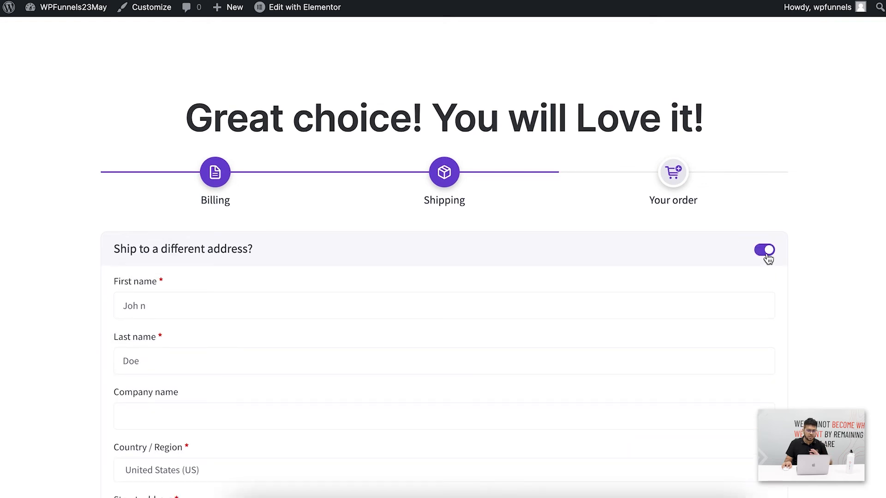
click(764, 252)
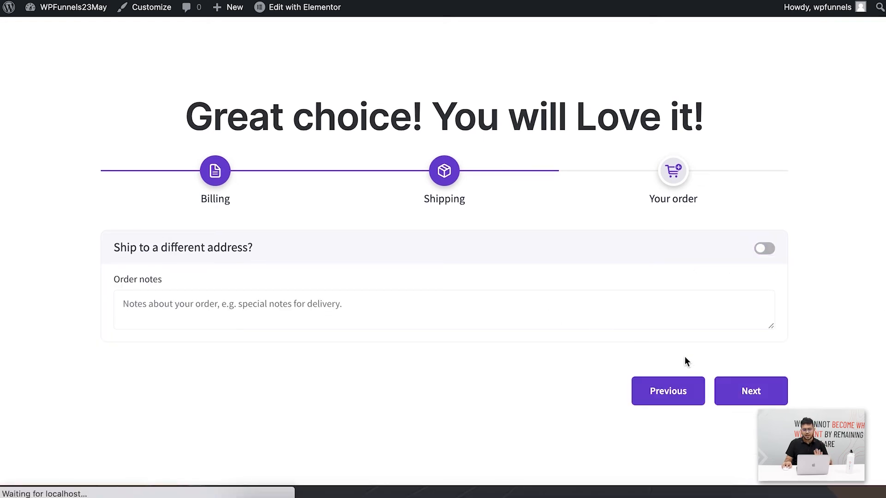
click(751, 391)
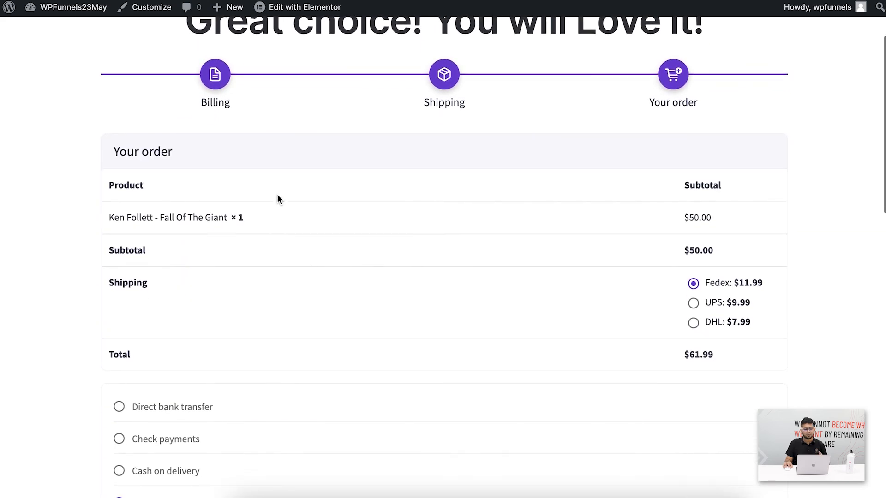
mouse_move(638, 195)
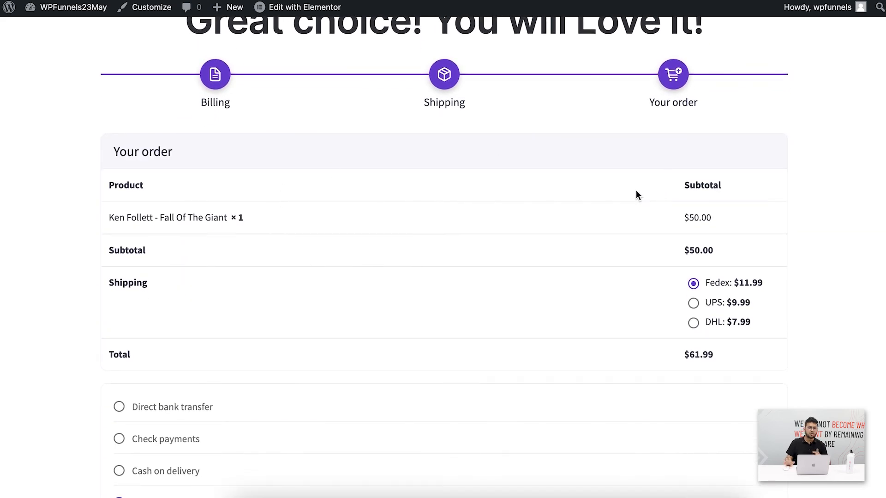
Review the Your order step's summary with payment options and place-order button
scroll(down, 3)
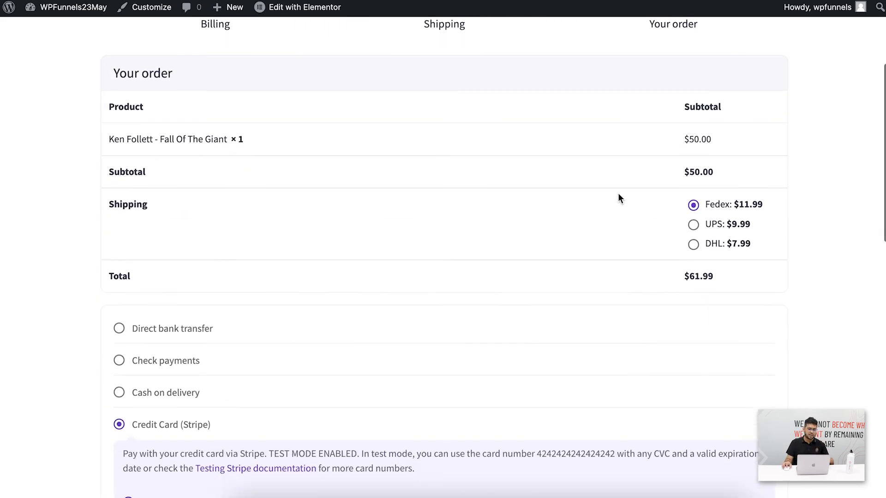
scroll(down, 3)
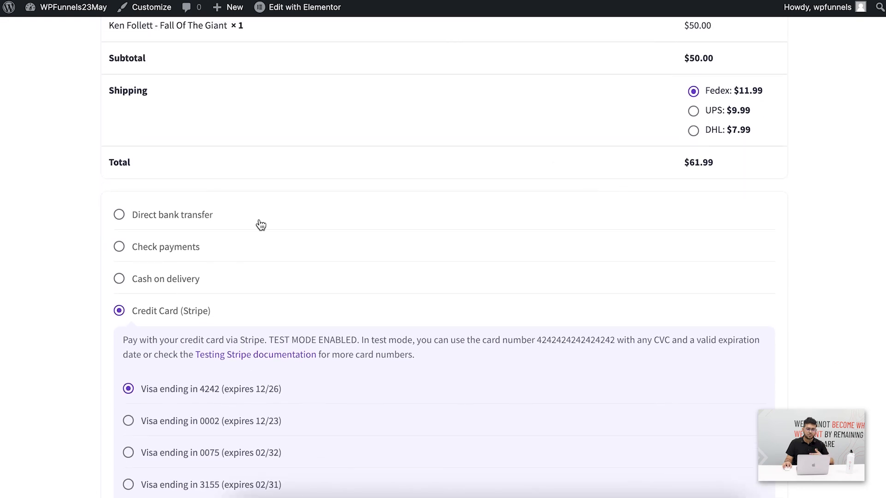
scroll(up, 3)
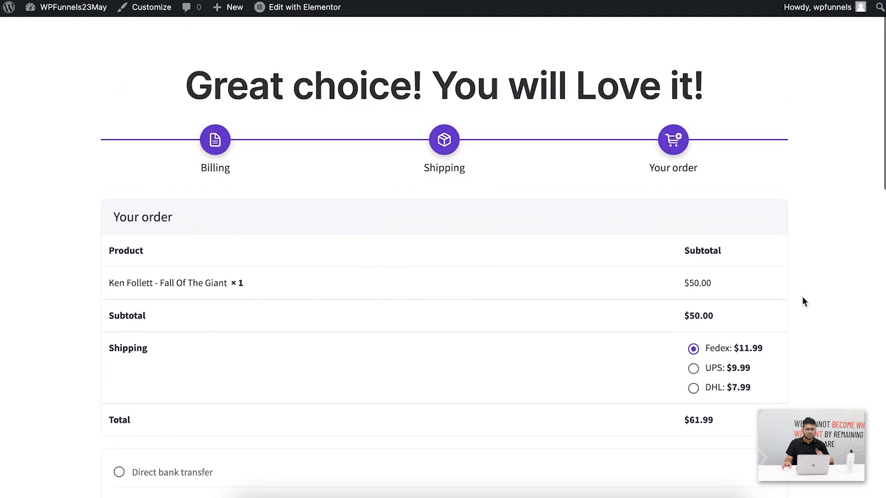
scroll(up, 3)
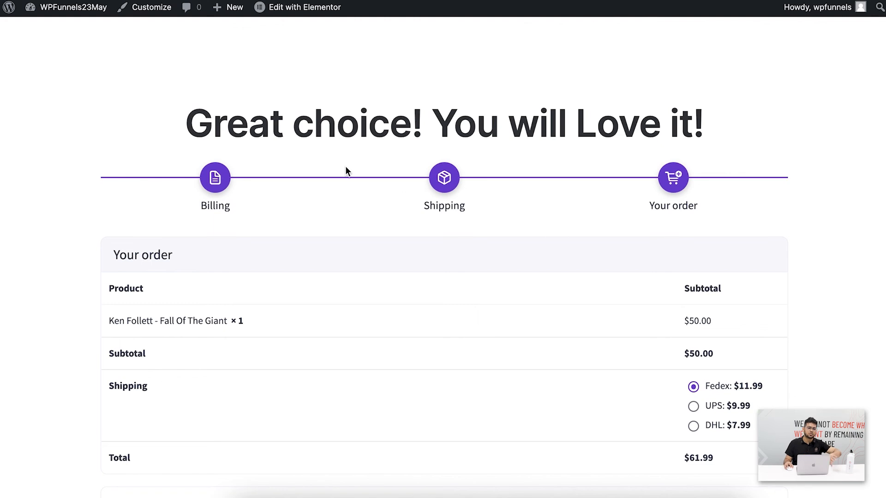
scroll(down, 3)
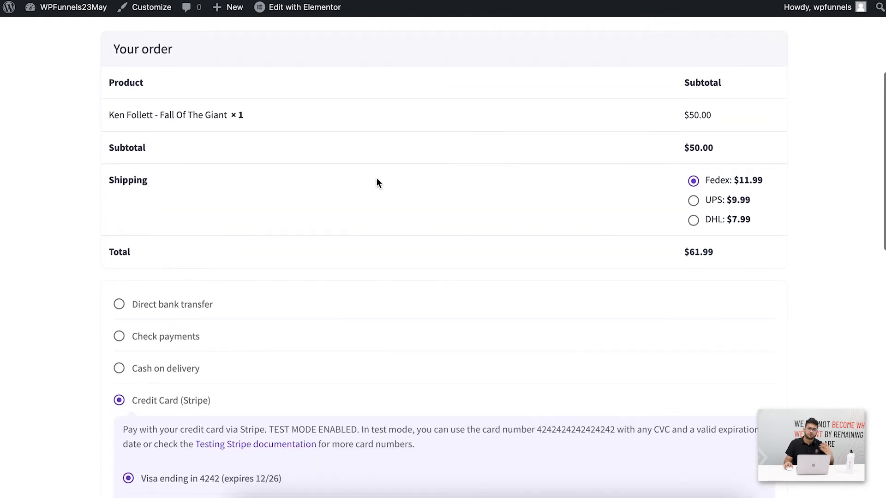
scroll(down, 3)
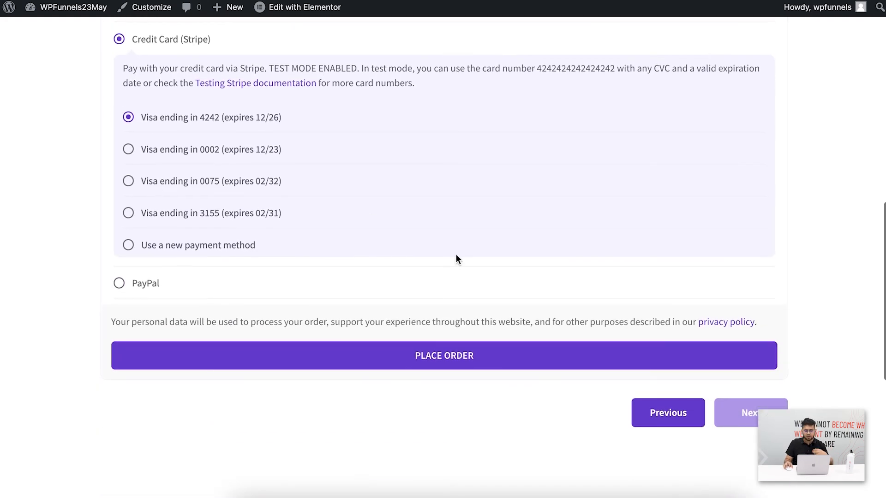